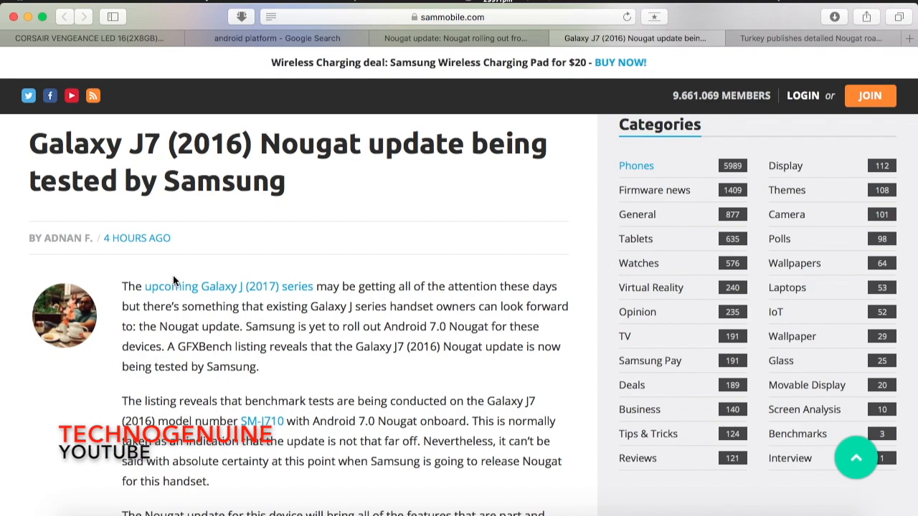
Step: Switch to the 'Turkey publishes detailed Nougat roadmap' tab showing Samsung Turkey's Nougat schedule table
click(810, 38)
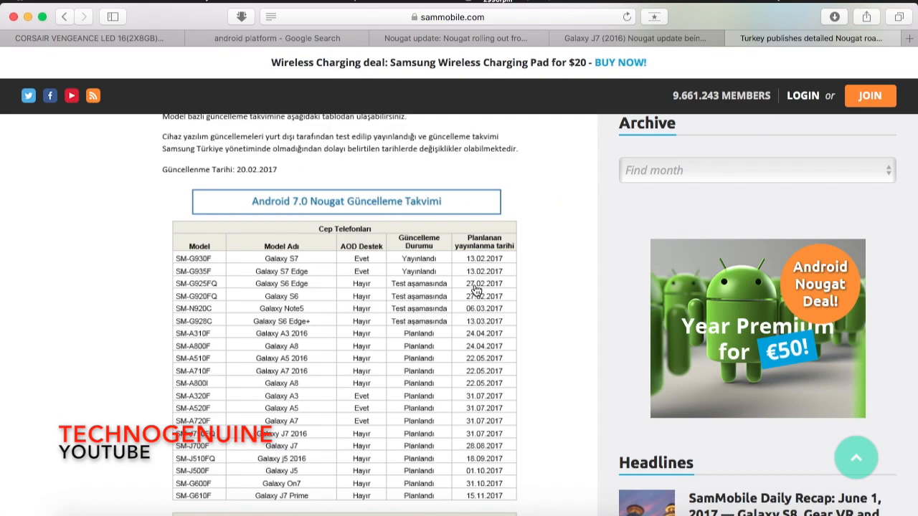
scroll(down, 3)
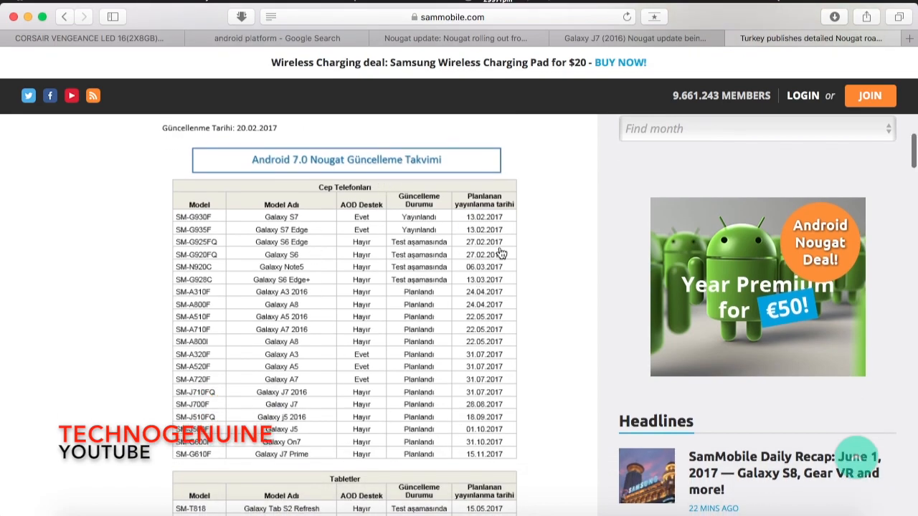
scroll(down, 3)
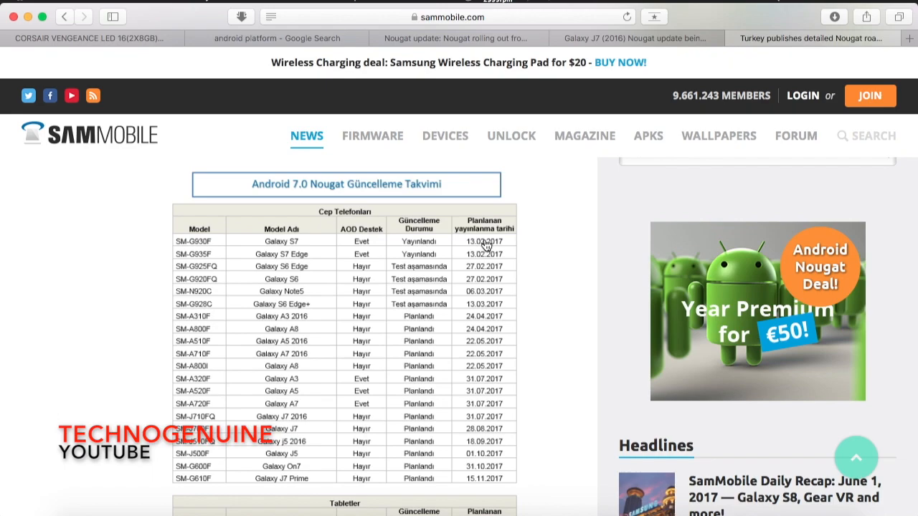
mouse_move(488, 246)
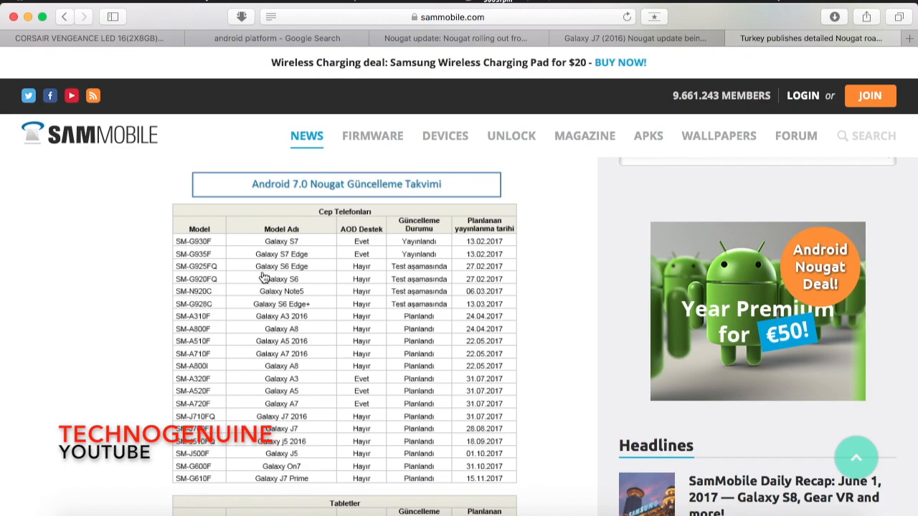
mouse_move(485, 244)
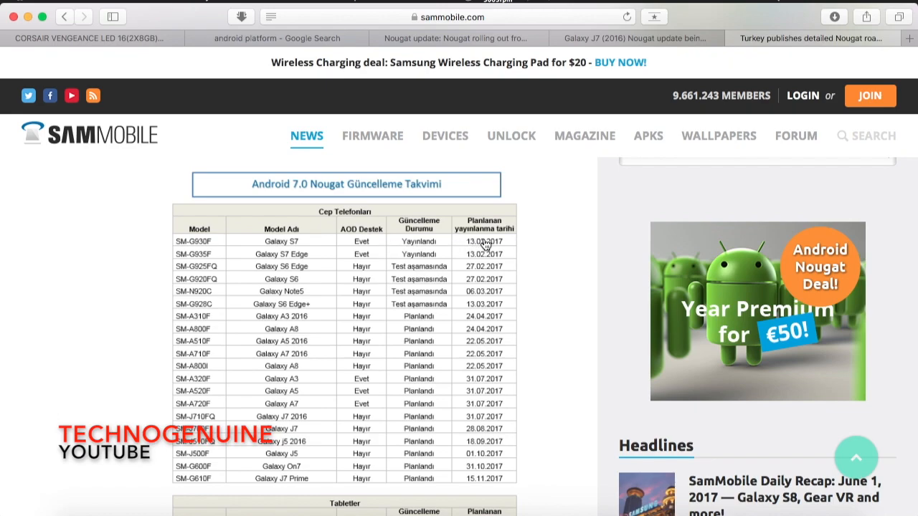
mouse_move(409, 280)
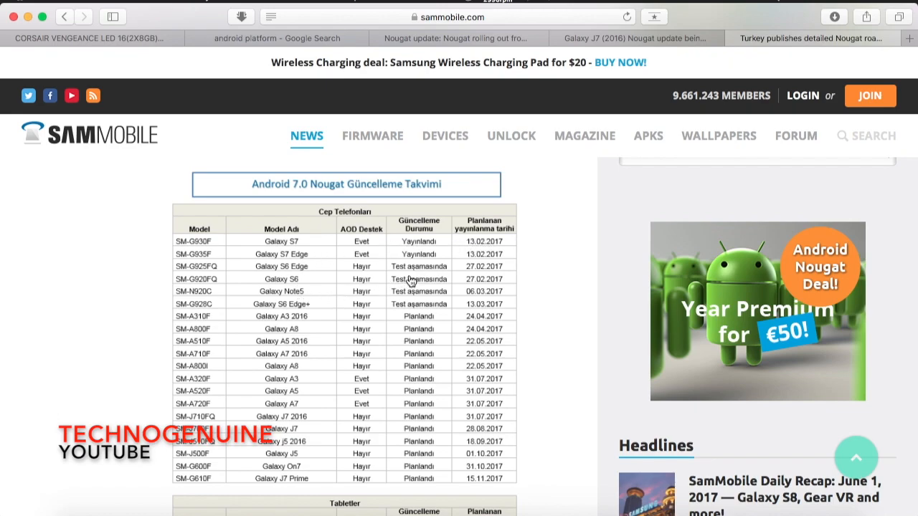
mouse_move(337, 484)
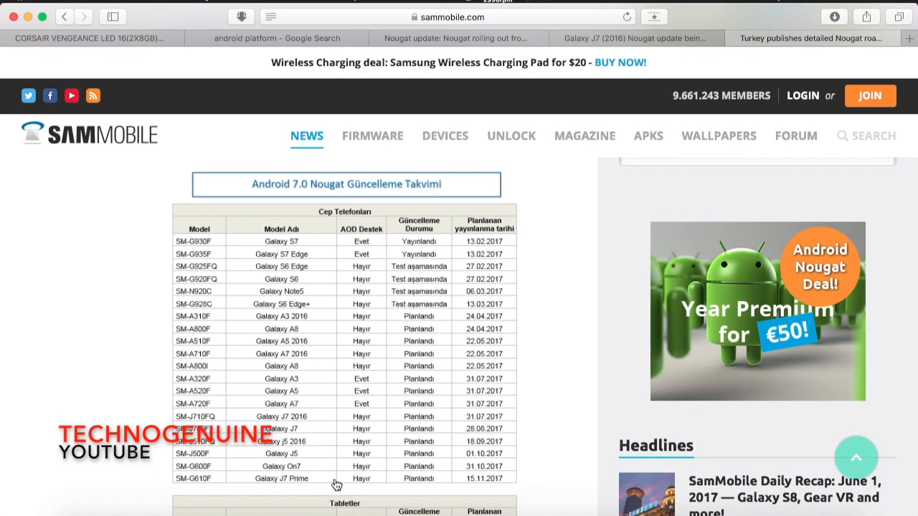
mouse_move(348, 435)
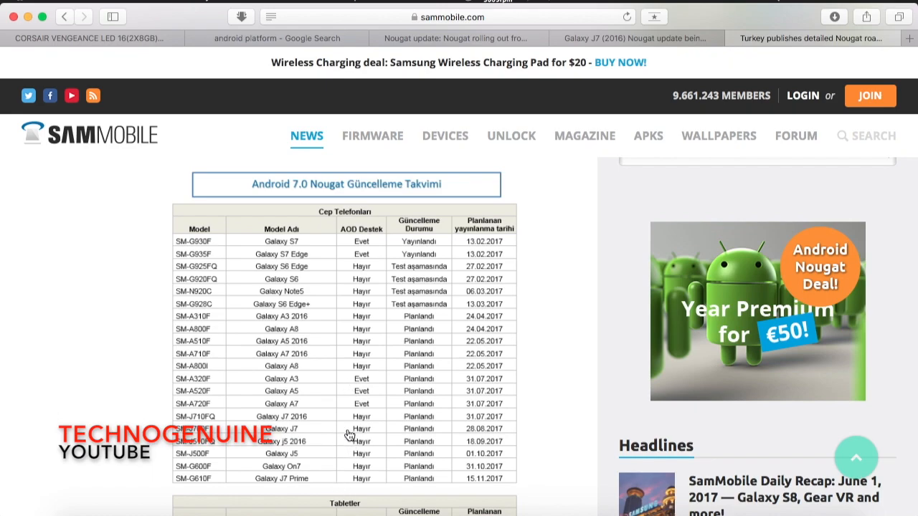
mouse_move(319, 419)
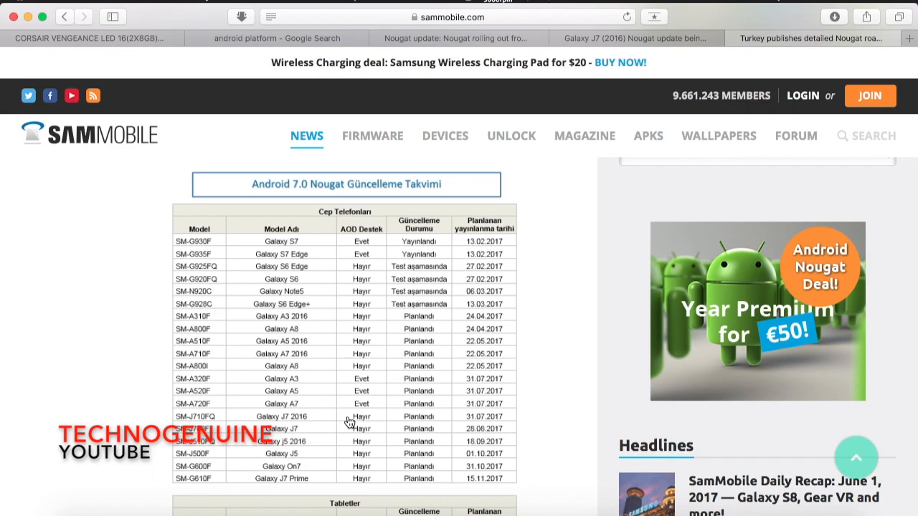
mouse_move(608, 38)
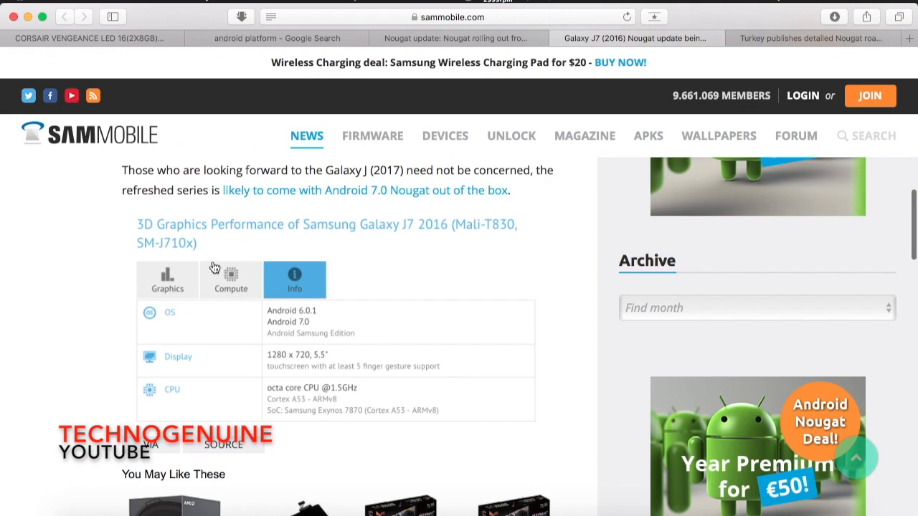
mouse_move(434, 237)
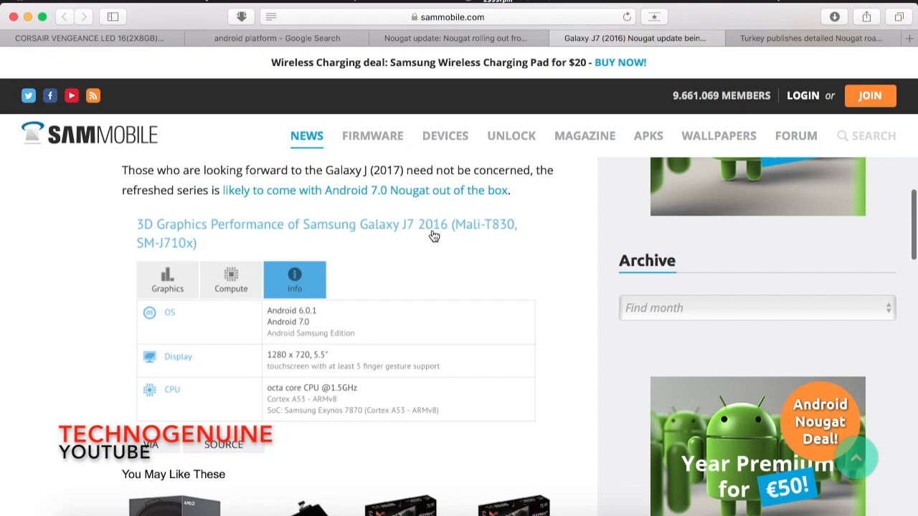
mouse_move(258, 252)
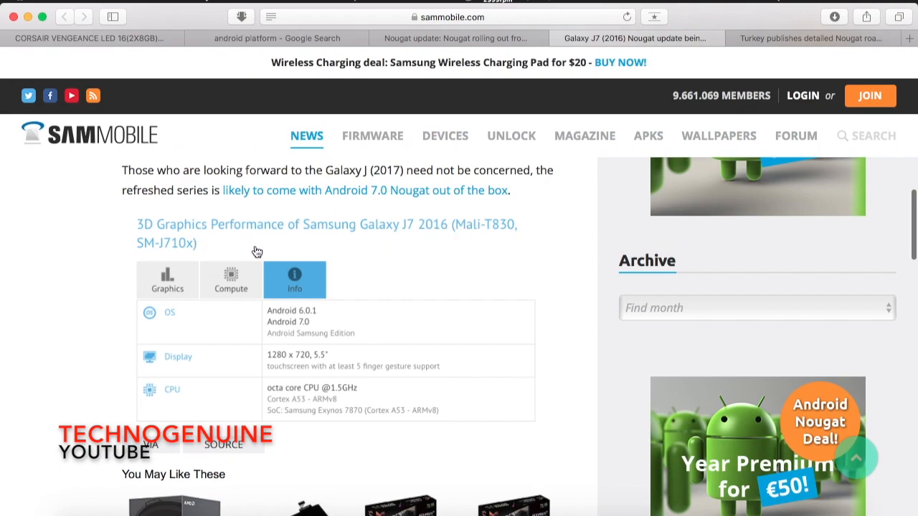
mouse_move(183, 252)
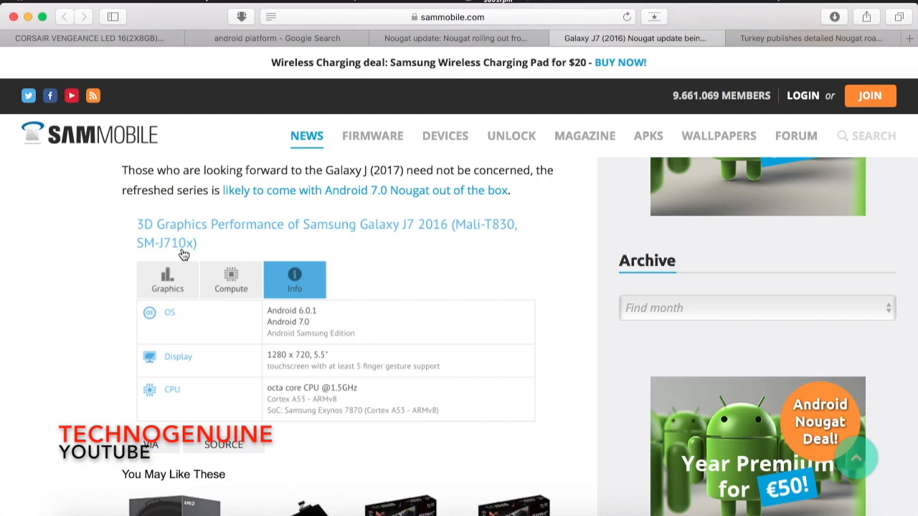
mouse_move(197, 254)
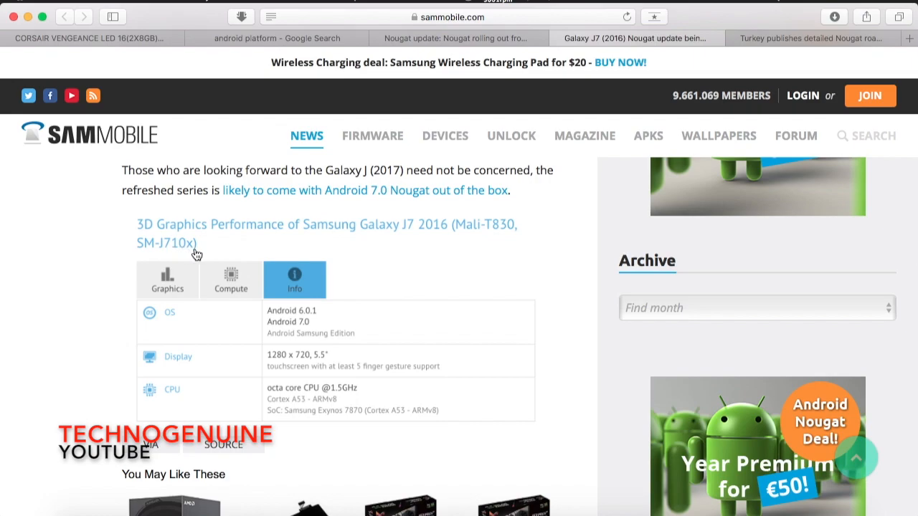